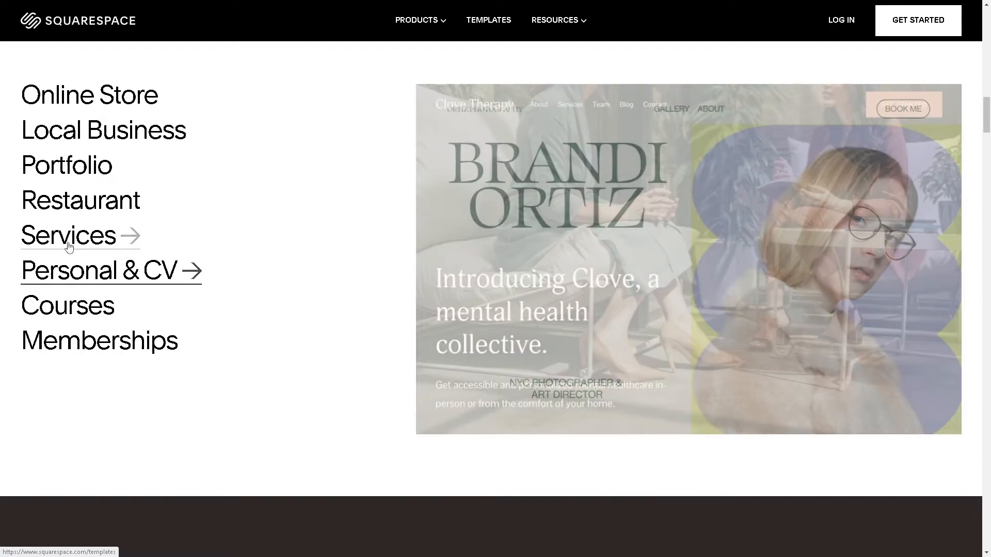
pyautogui.moveTo(66, 165)
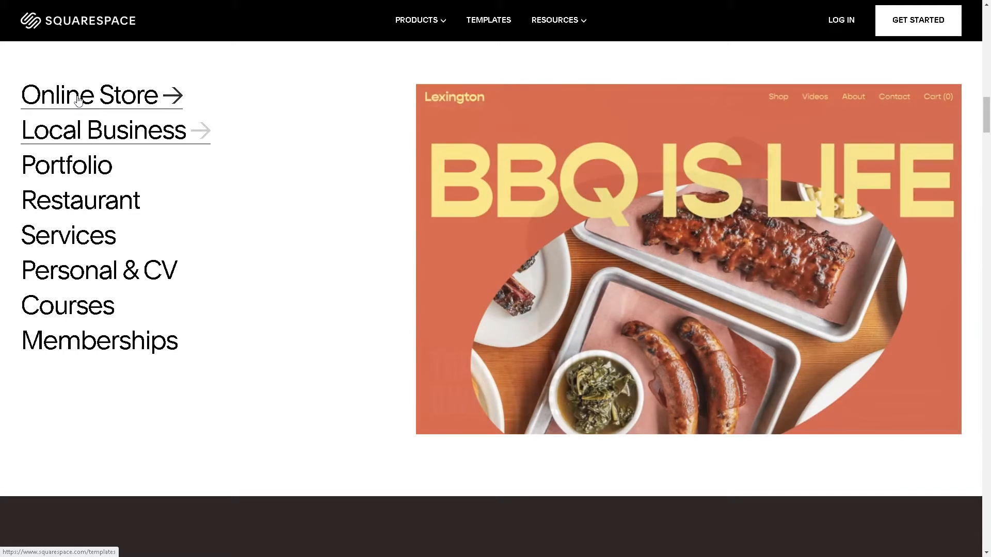
pyautogui.moveTo(66, 165)
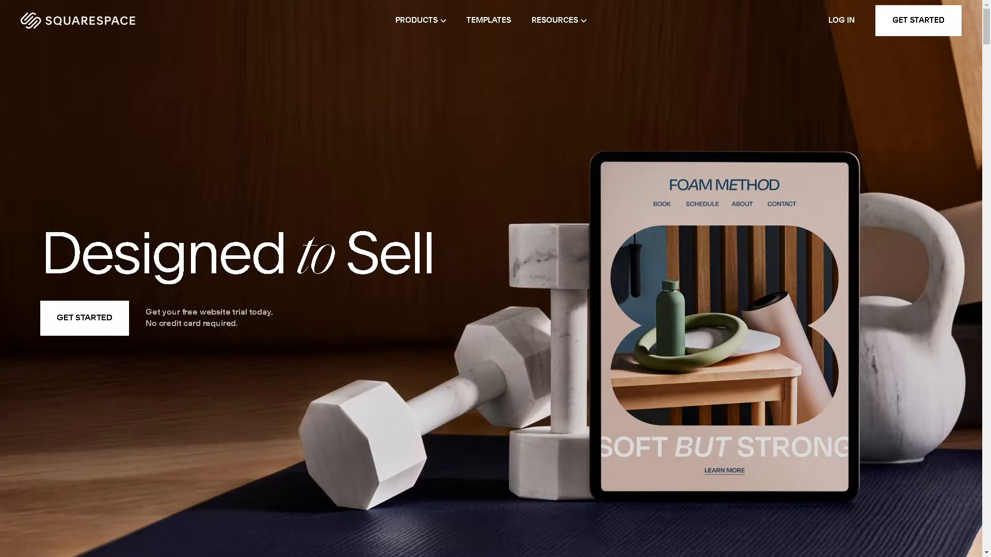
pyautogui.moveTo(274, 236)
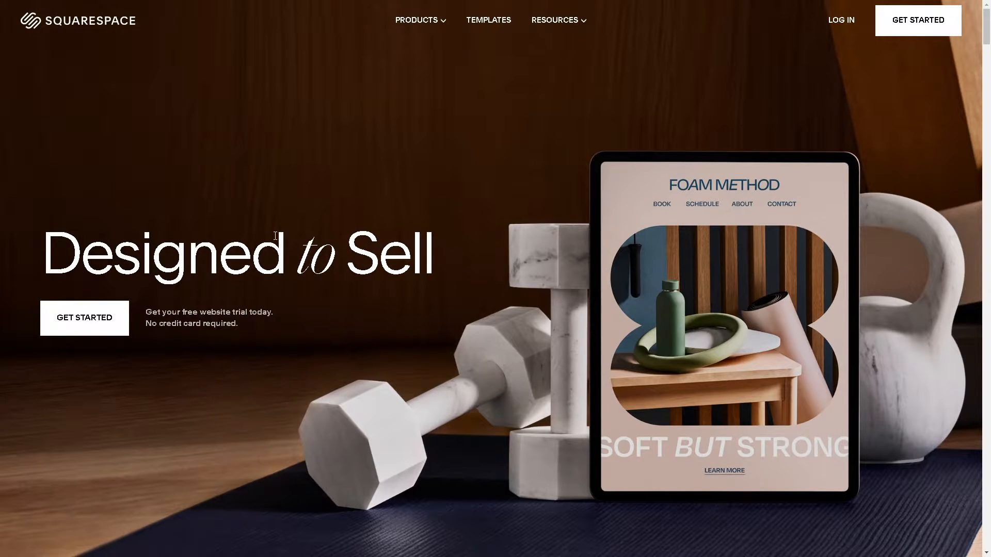
pyautogui.moveTo(342, 191)
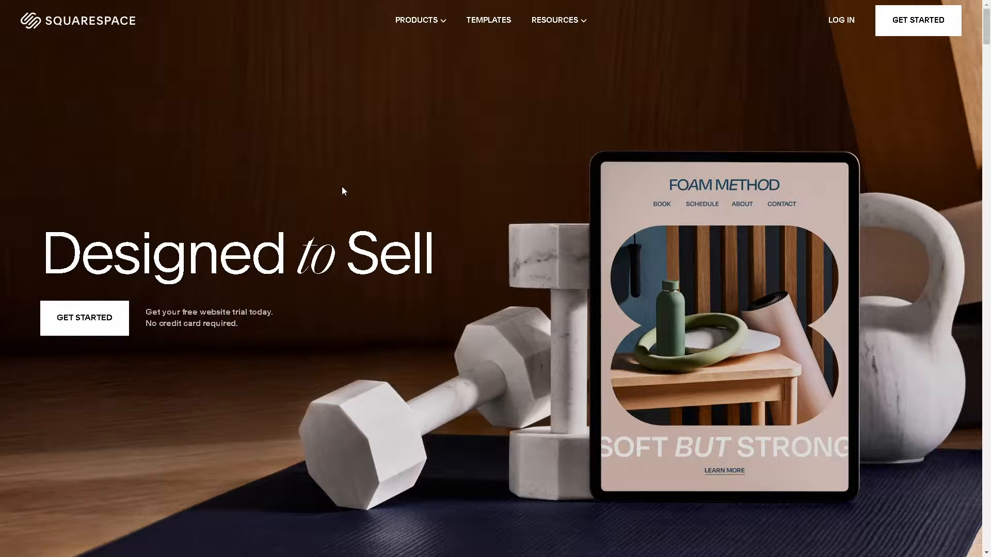
# - Reach the Create Your Account page with Google, Apple, Facebook and email sign-up options
pyautogui.click(840, 20)
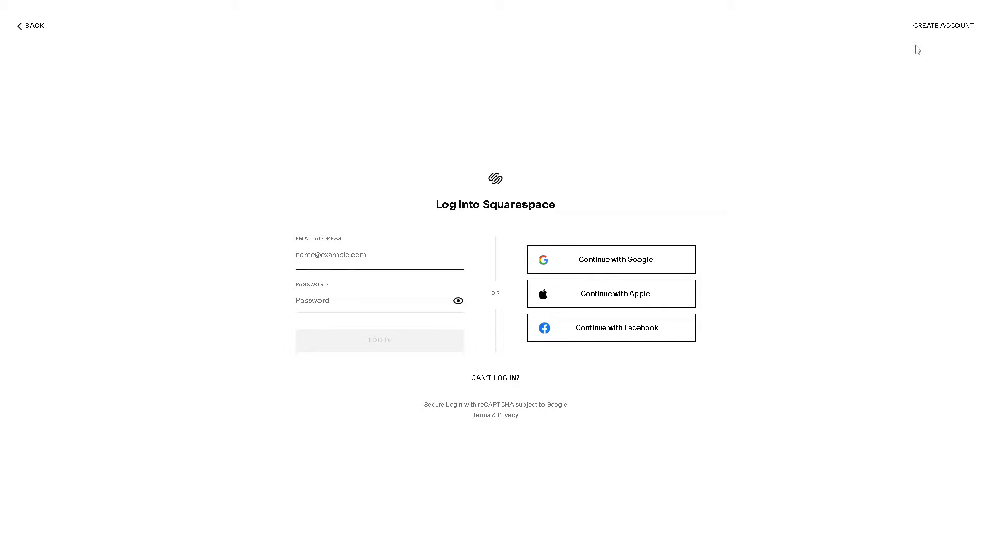
pyautogui.moveTo(943, 25)
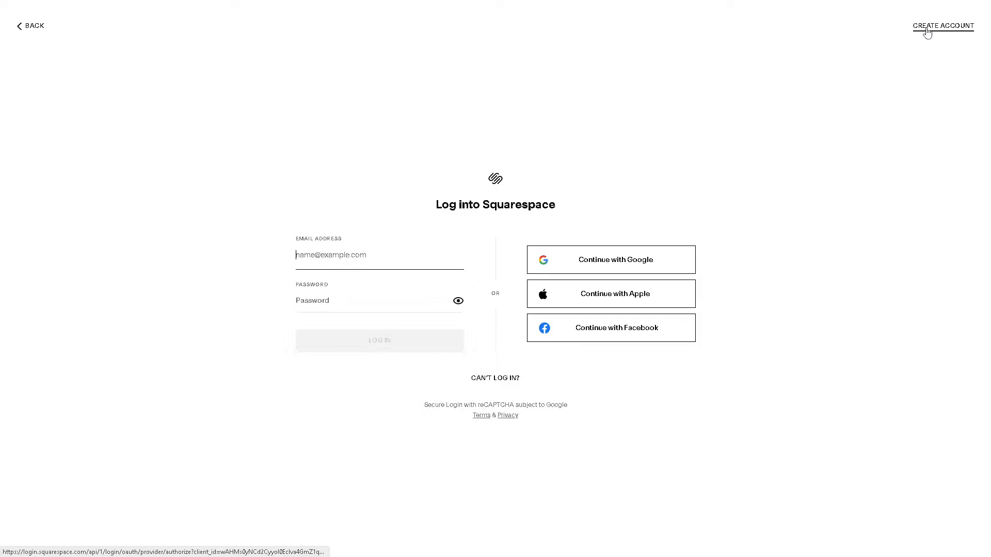
pyautogui.click(943, 26)
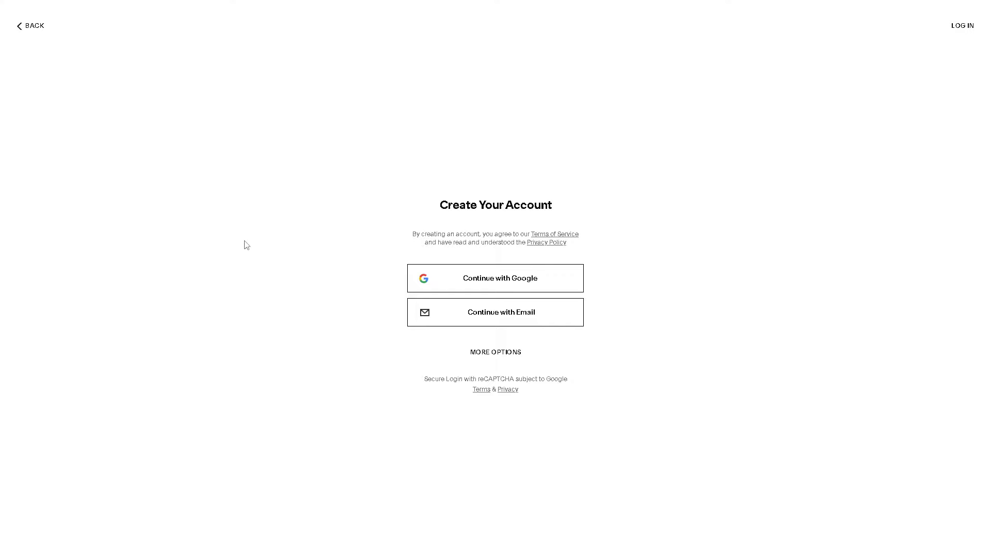
pyautogui.moveTo(487, 323)
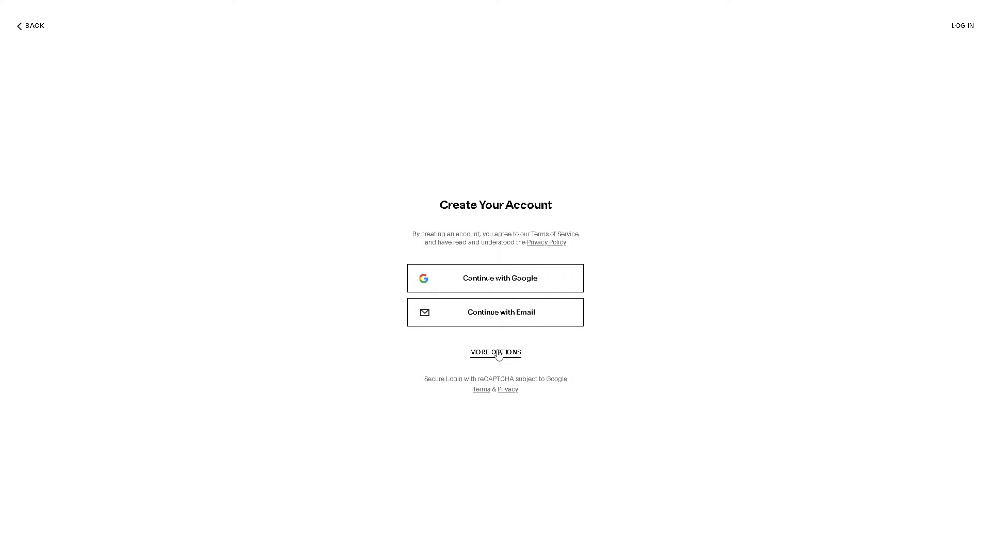
pyautogui.click(496, 353)
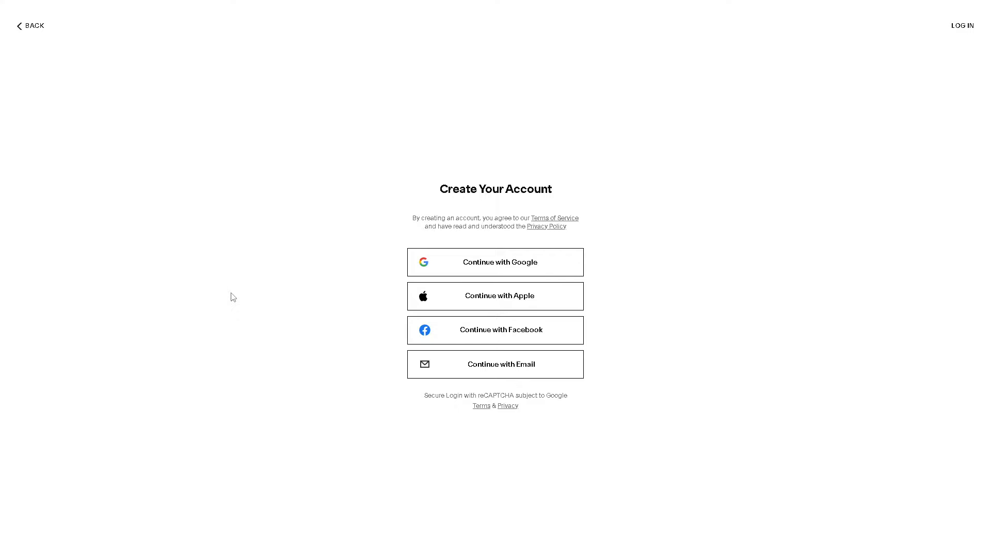
pyautogui.moveTo(218, 295)
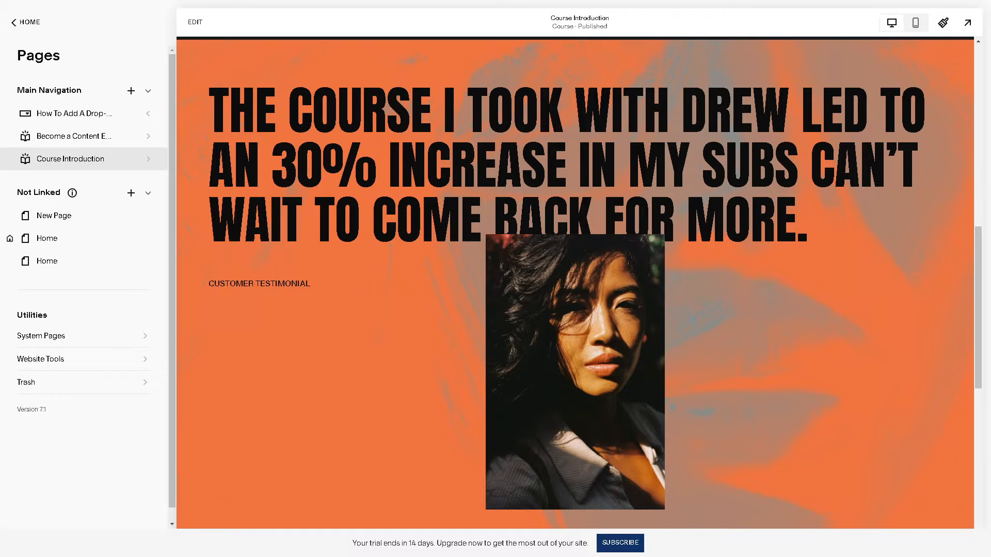
pyautogui.moveTo(402, 324)
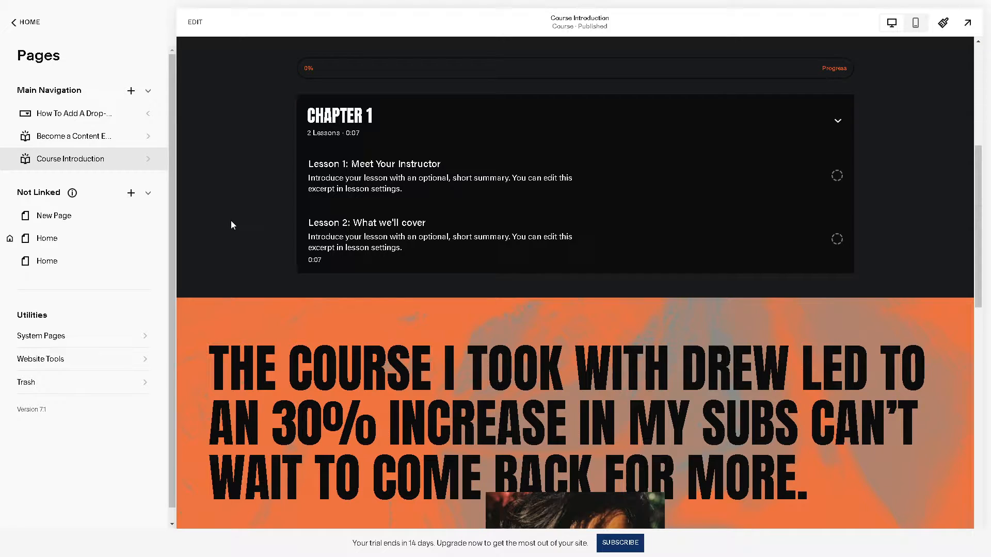
# - Return from the Course Introduction page to the dashboard's main menu
pyautogui.scroll(-3)
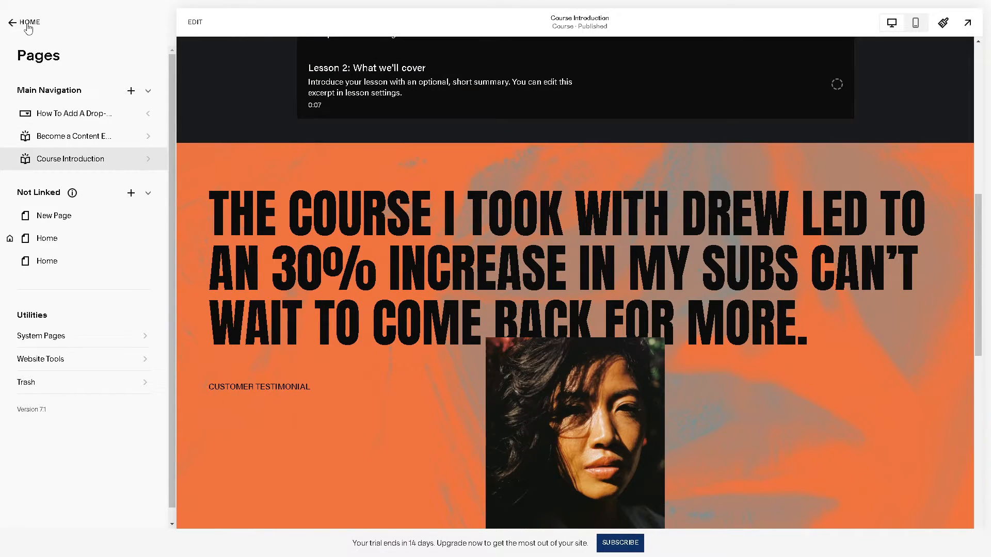
pyautogui.click(11, 24)
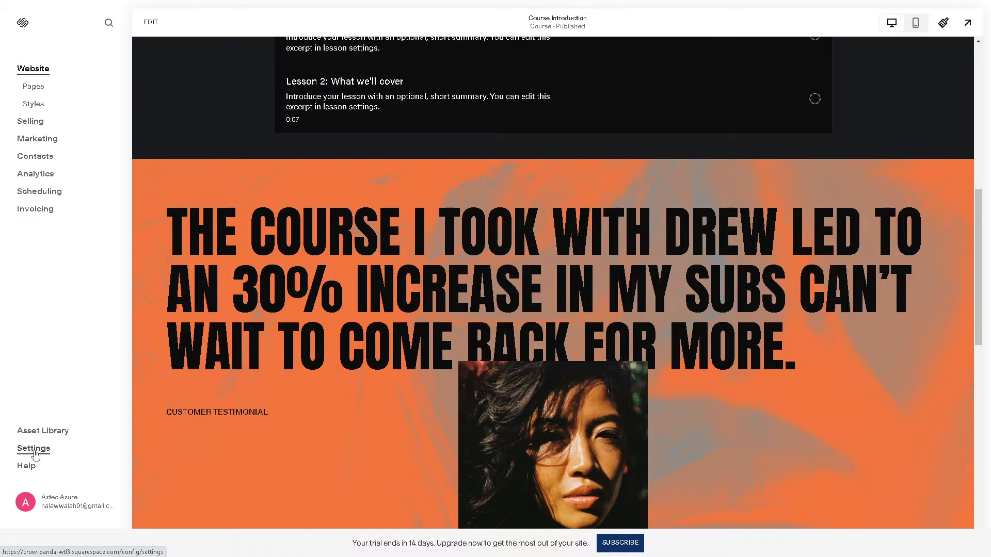
# - Go to Settings > Domains & Email and start the Get a Domain search
pyautogui.click(33, 449)
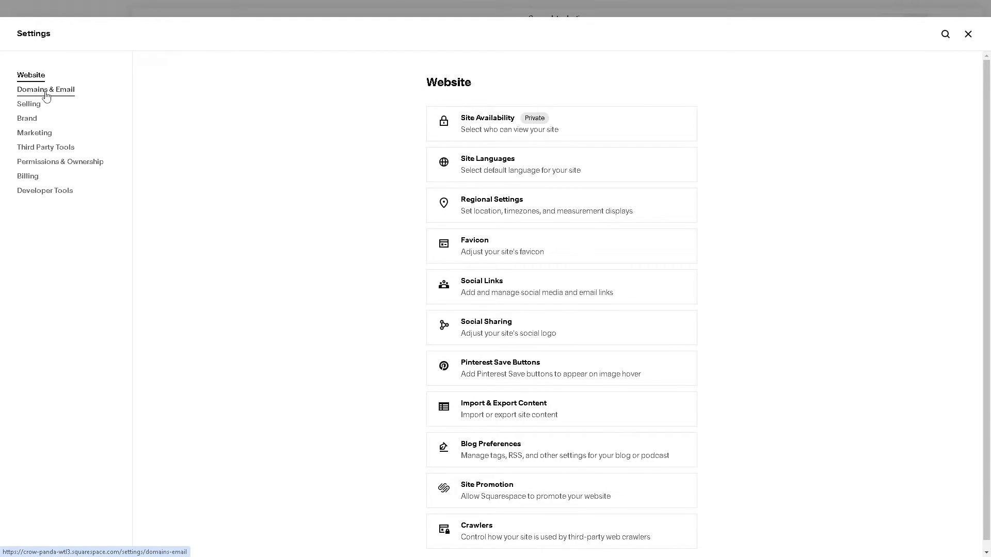
pyautogui.click(44, 90)
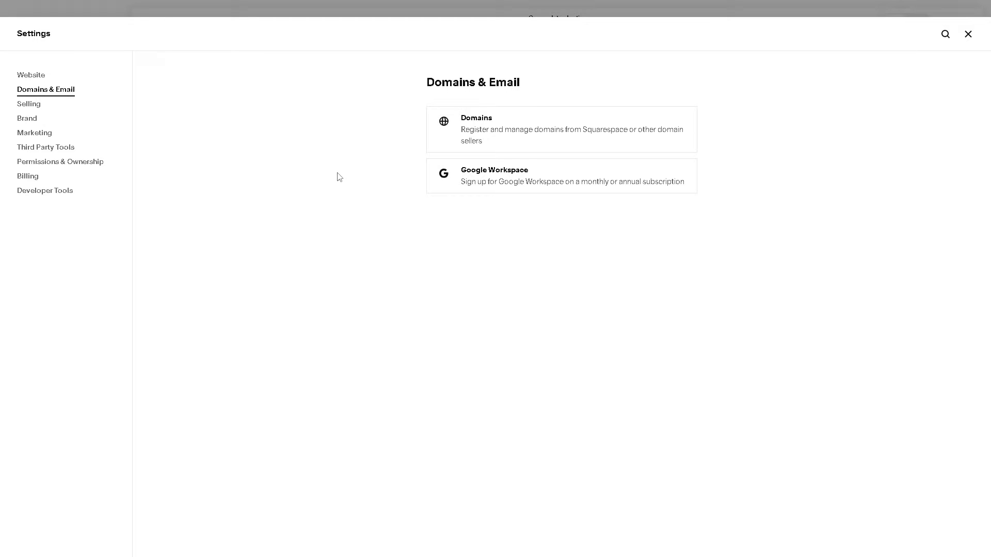
pyautogui.moveTo(342, 162)
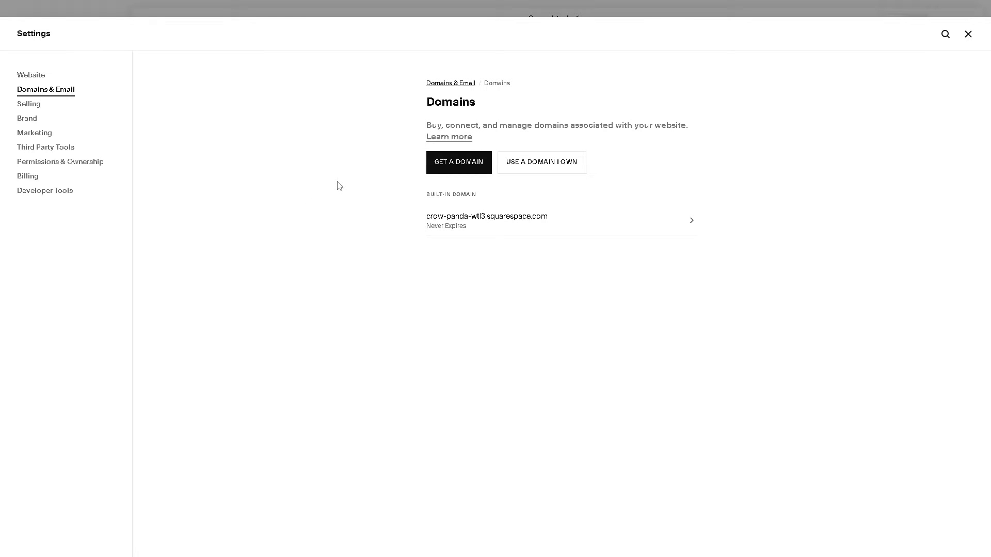
pyautogui.moveTo(410, 177)
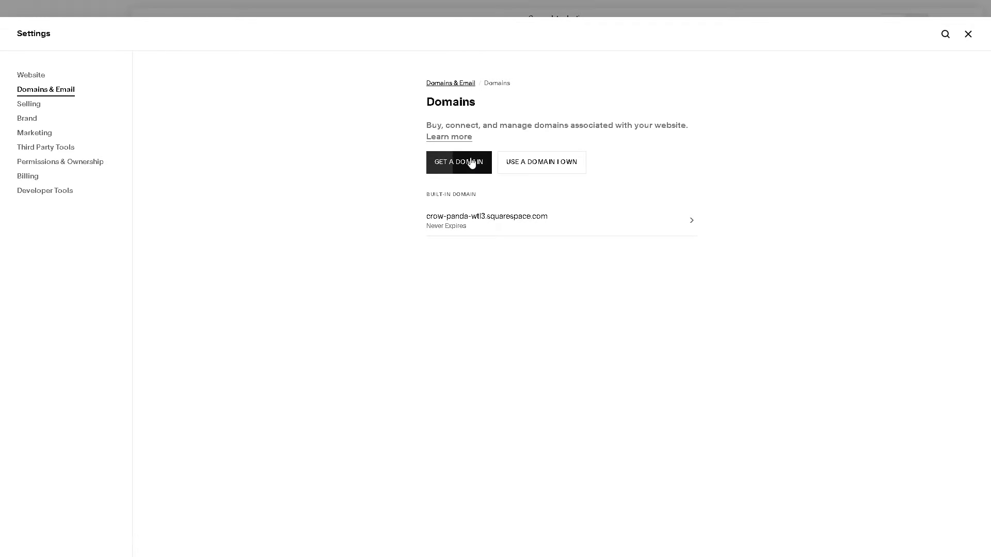
pyautogui.click(458, 162)
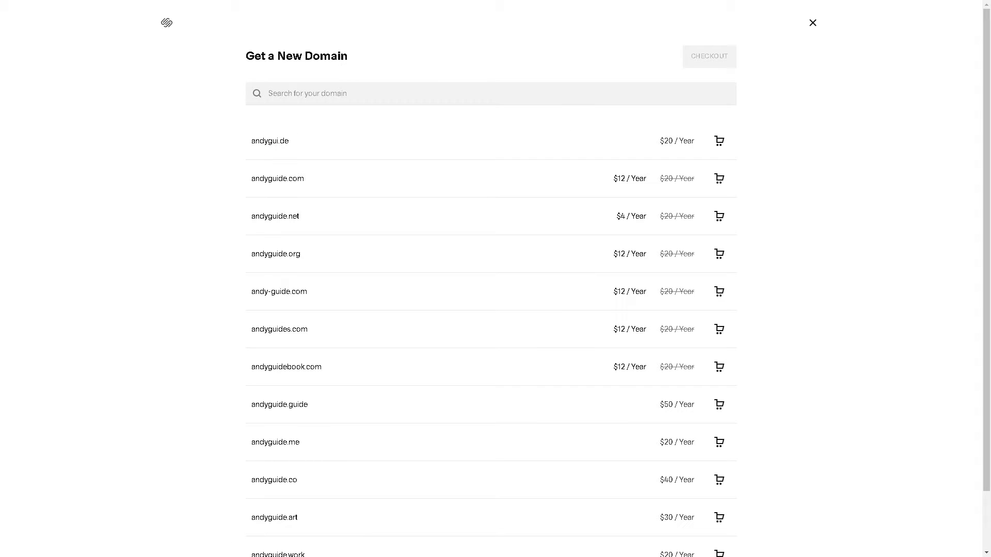
pyautogui.moveTo(323, 169)
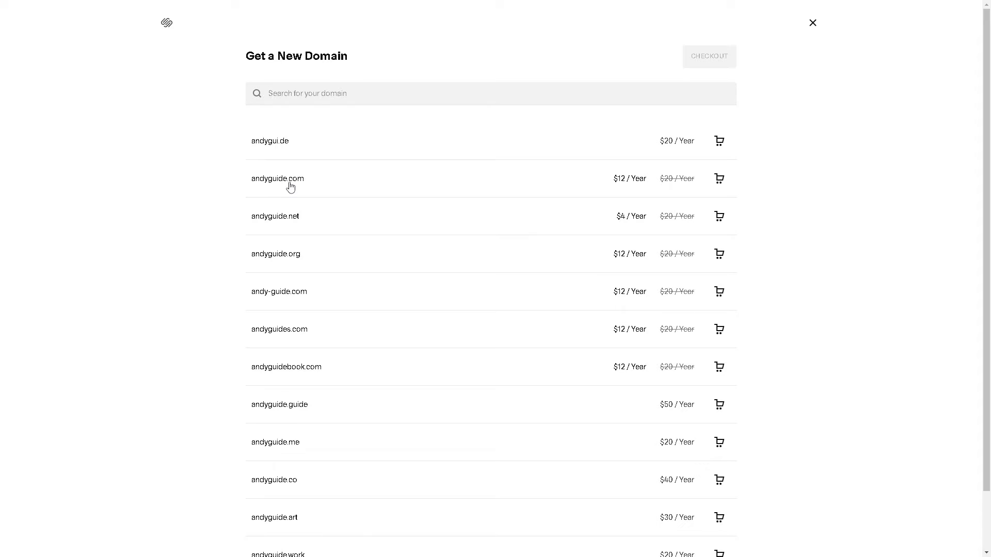
pyautogui.moveTo(300, 231)
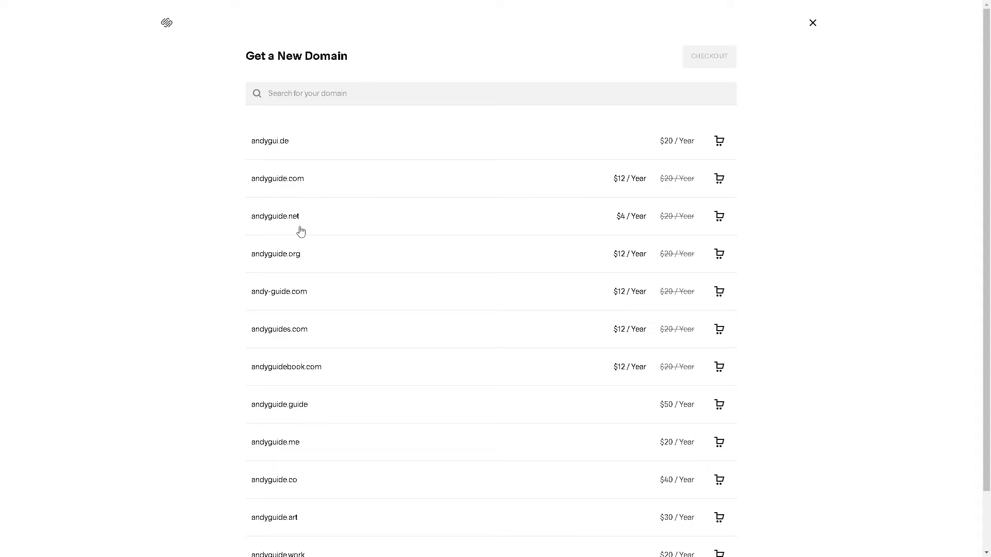
pyautogui.moveTo(311, 291)
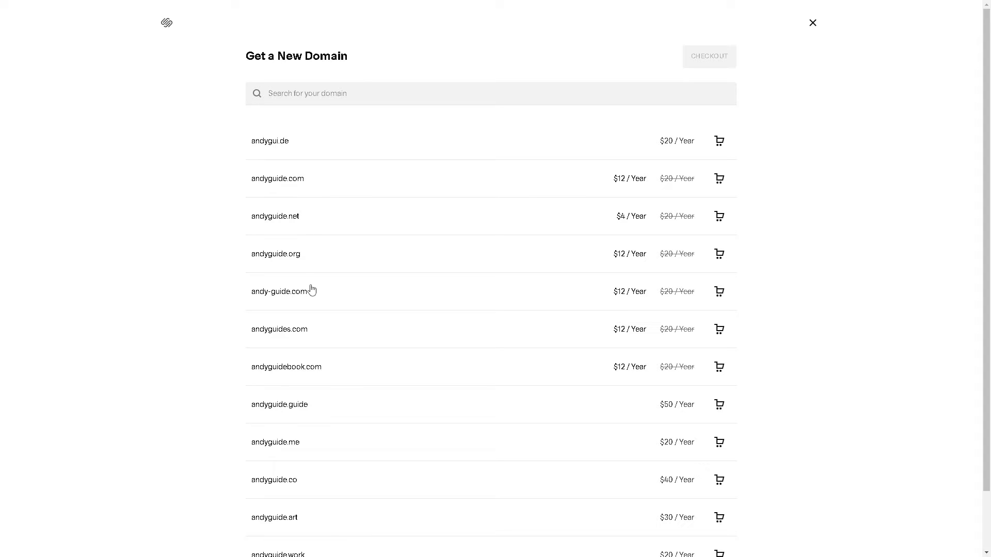
pyautogui.moveTo(334, 338)
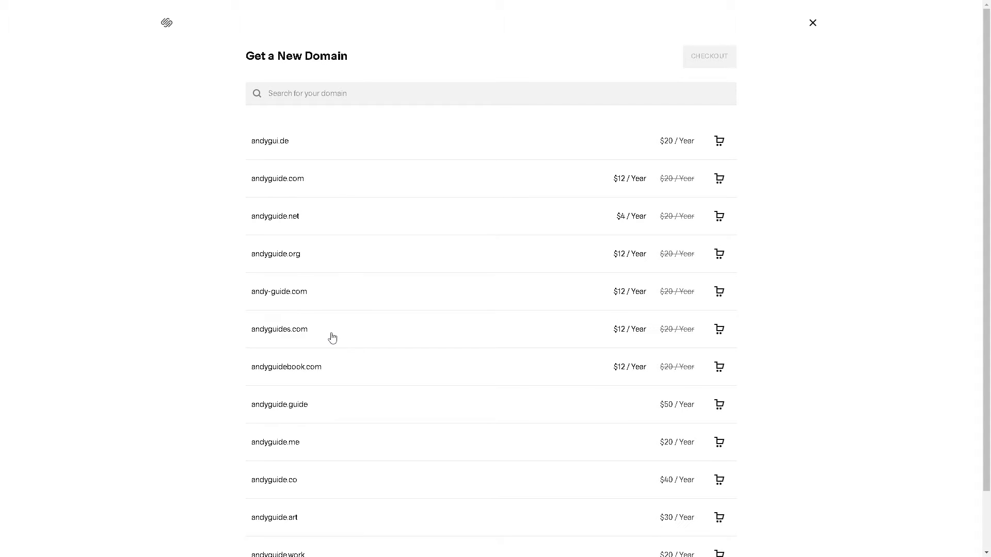
pyautogui.moveTo(458, 208)
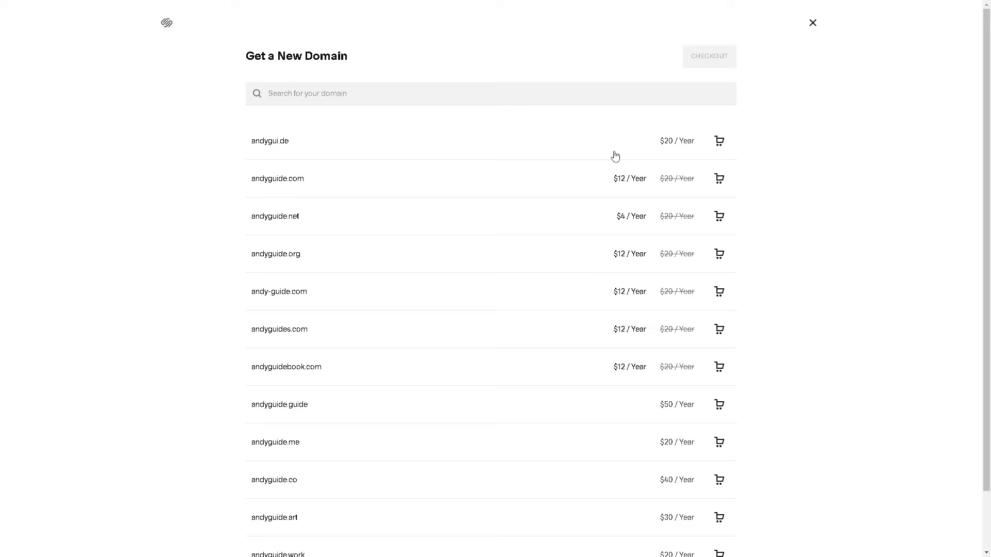
pyautogui.moveTo(660, 205)
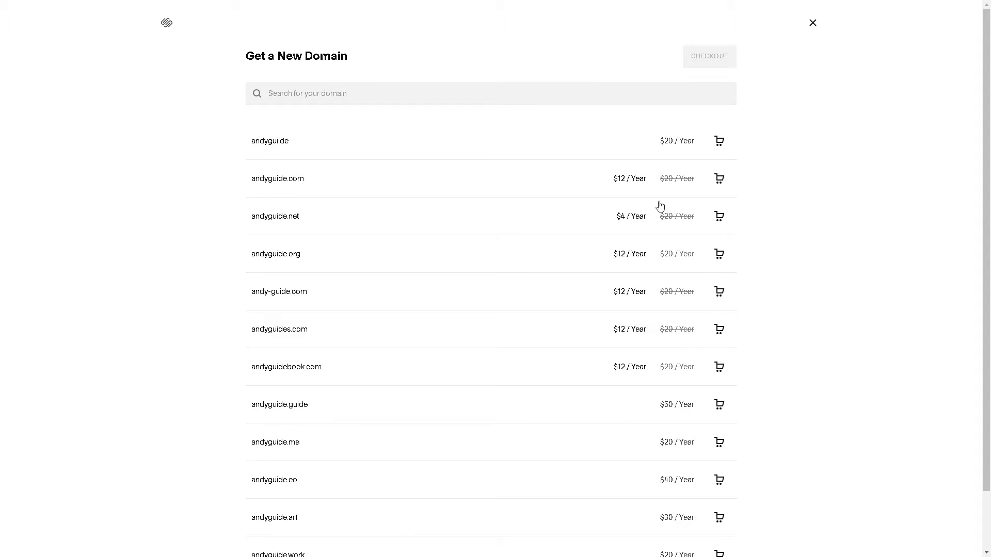
pyautogui.moveTo(675, 160)
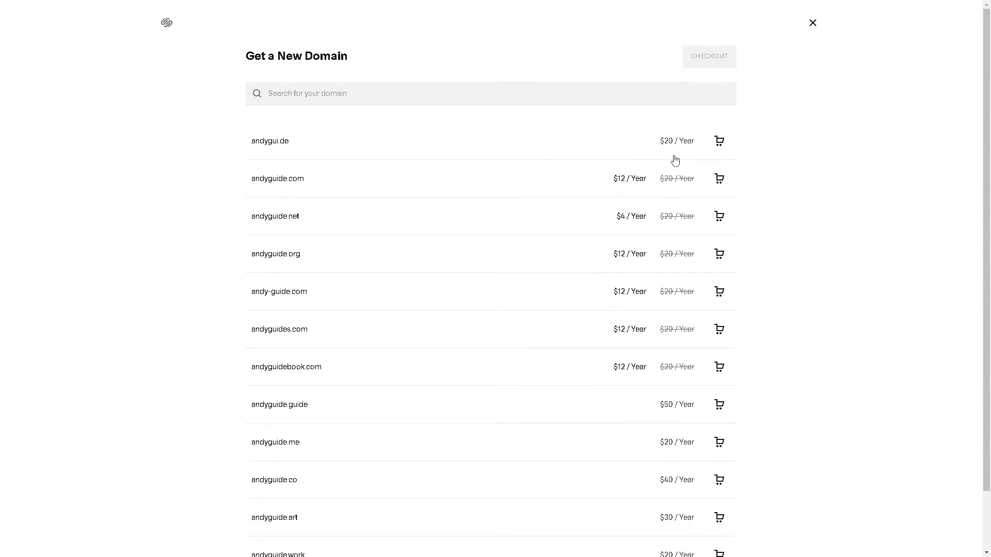
pyautogui.moveTo(636, 188)
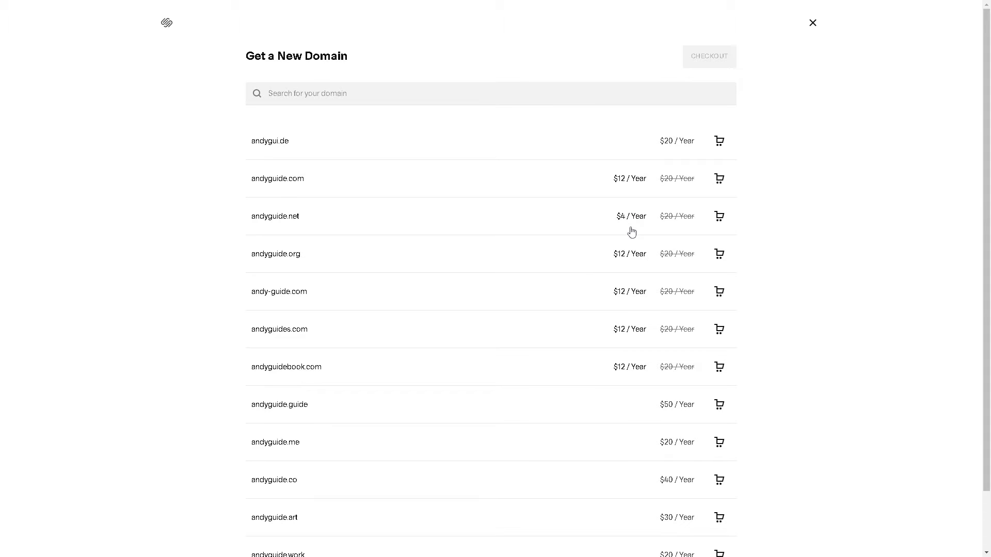
# - Scroll the suggested domains to see discounted first-year prices like andyguide.net at $4
pyautogui.scroll(-3)
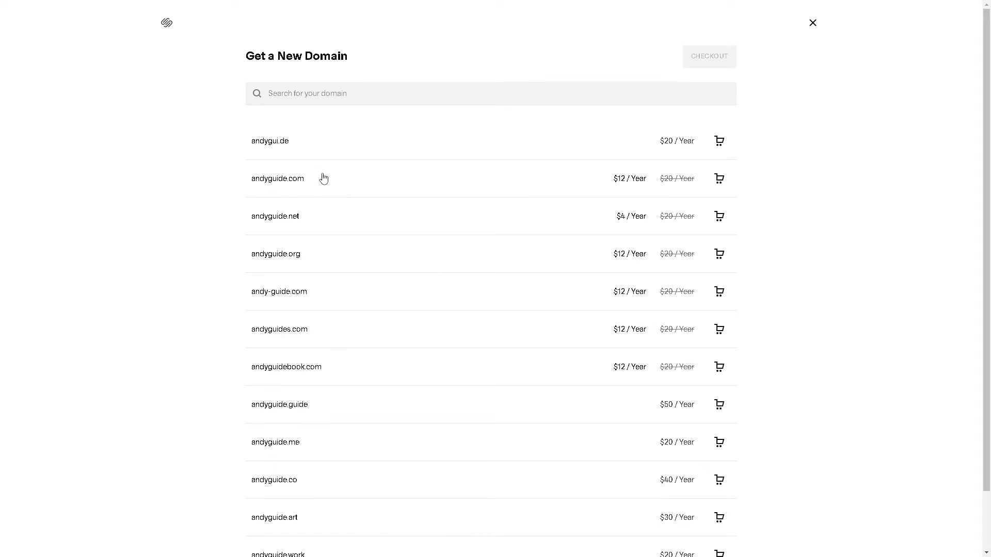
pyautogui.moveTo(317, 172)
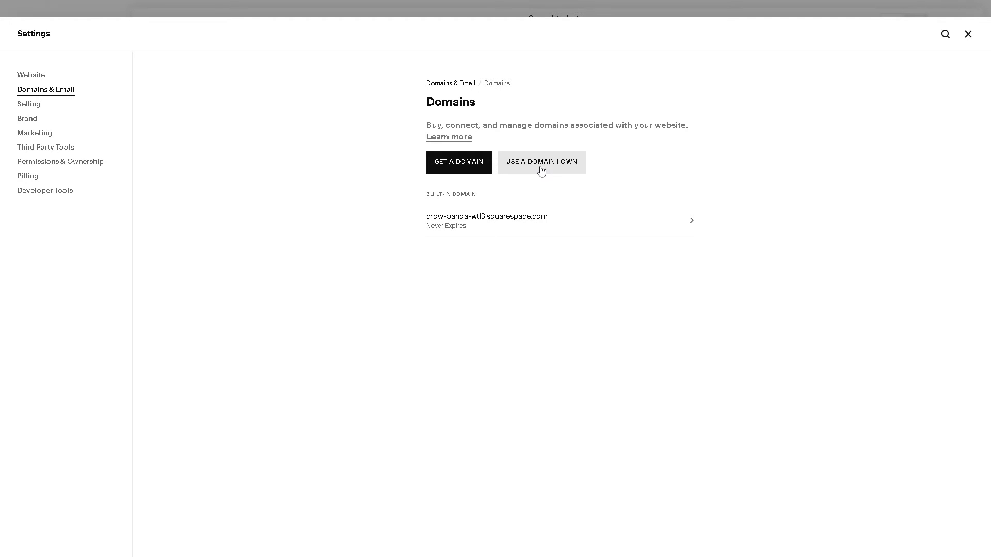
pyautogui.click(540, 162)
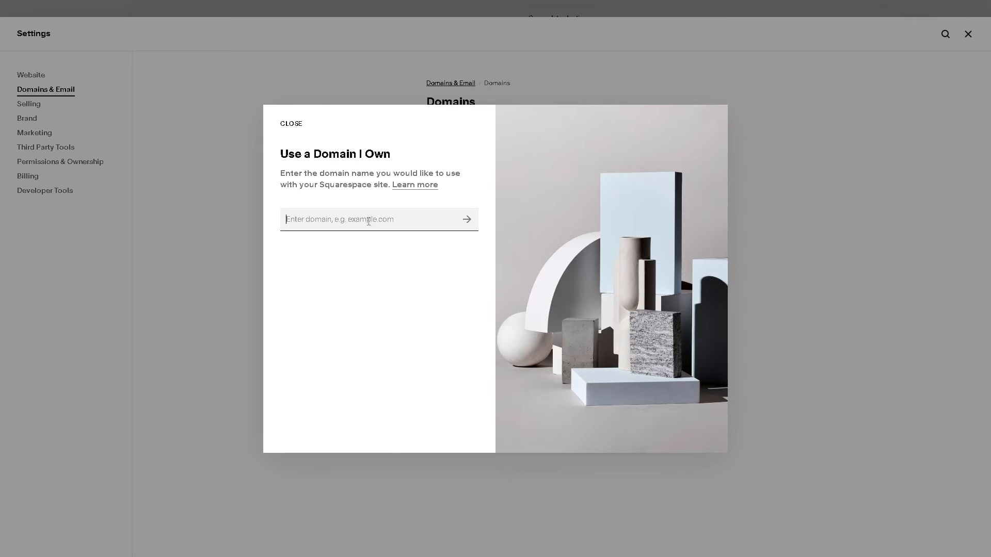
pyautogui.write('andyguide.com')
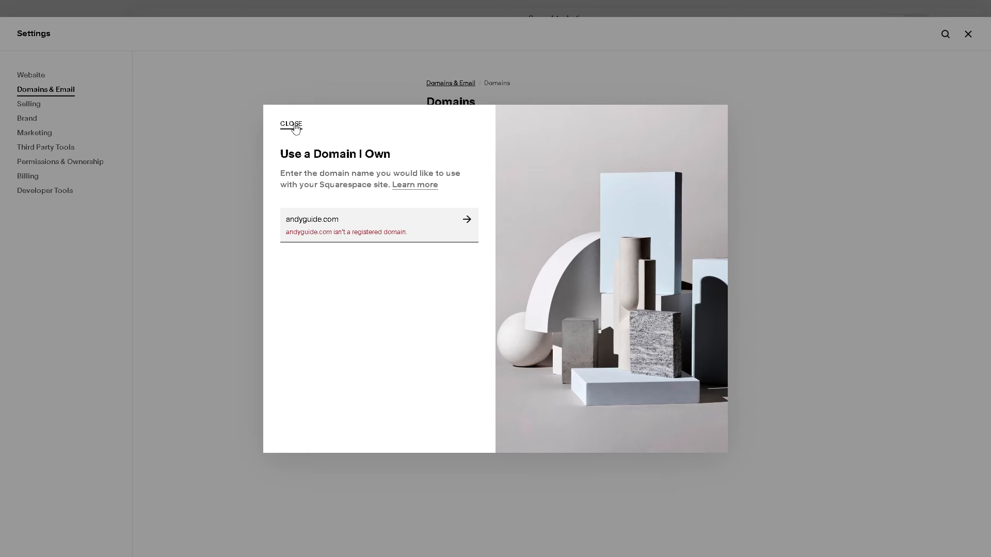
pyautogui.click(291, 124)
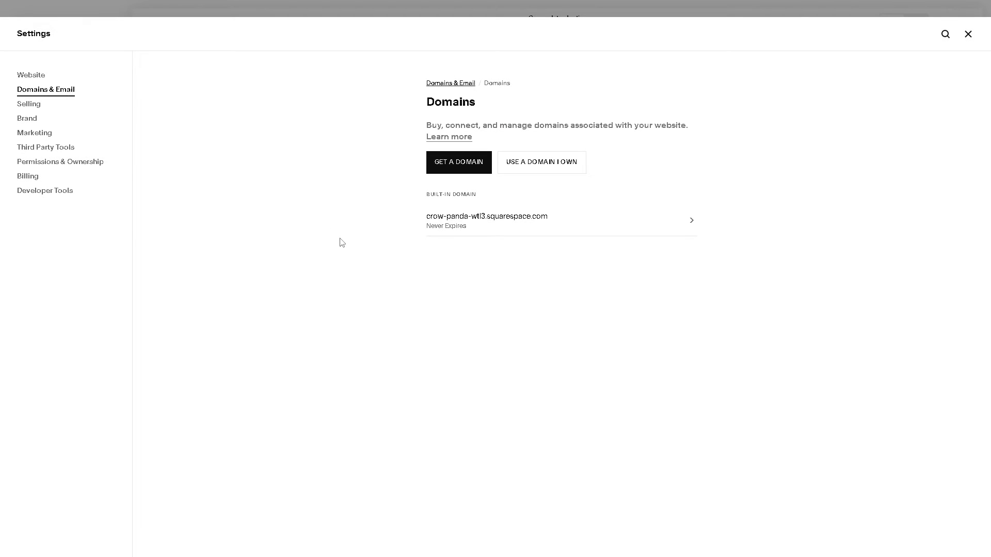
pyautogui.moveTo(446, 201)
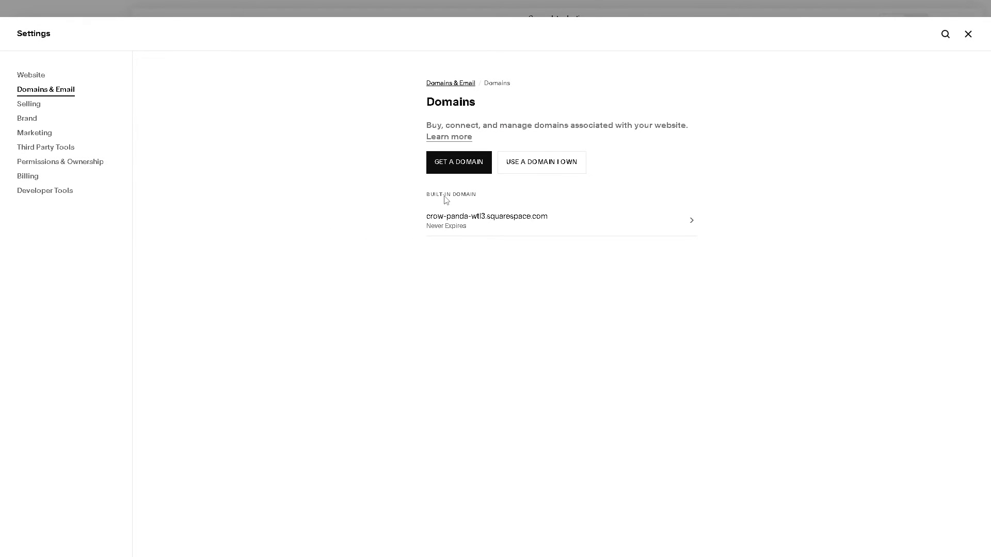
pyautogui.moveTo(493, 228)
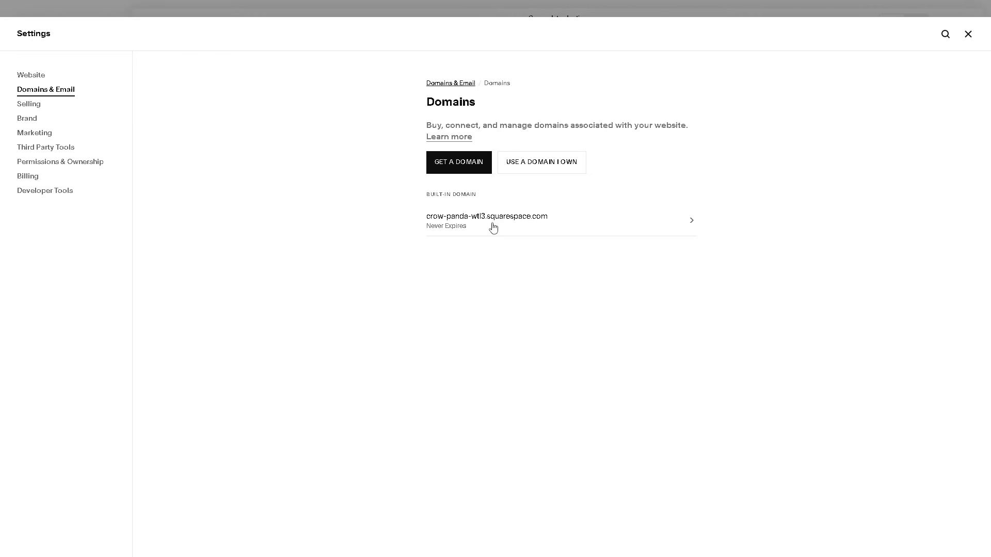
# - Change the built-in domain's Site ID to Andy_Guide and attempt to save it
pyautogui.click(486, 220)
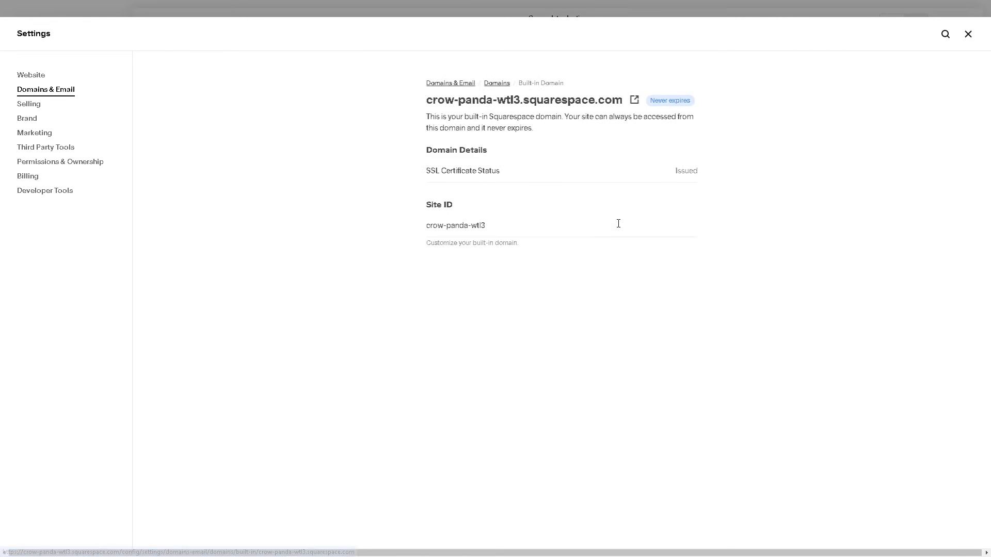
pyautogui.moveTo(447, 167)
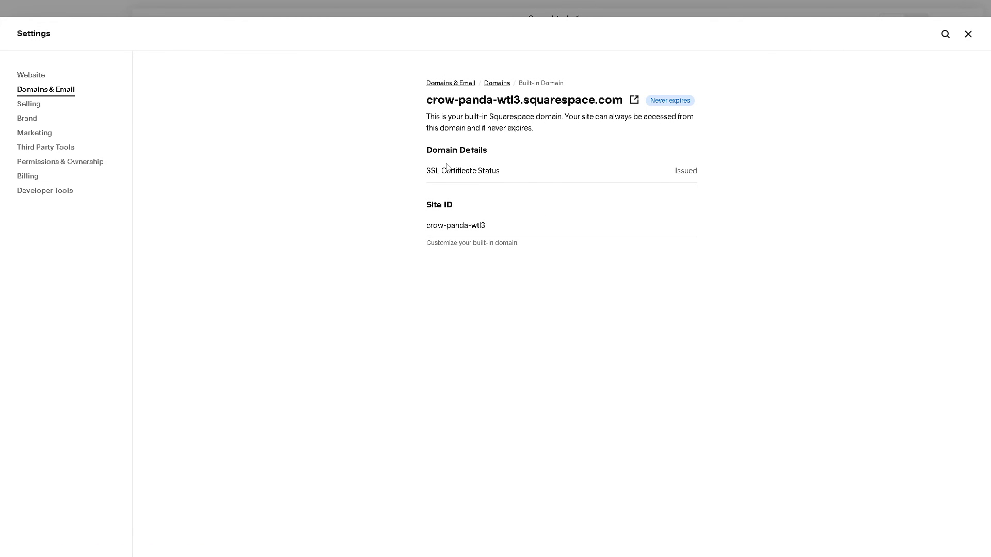
pyautogui.moveTo(471, 183)
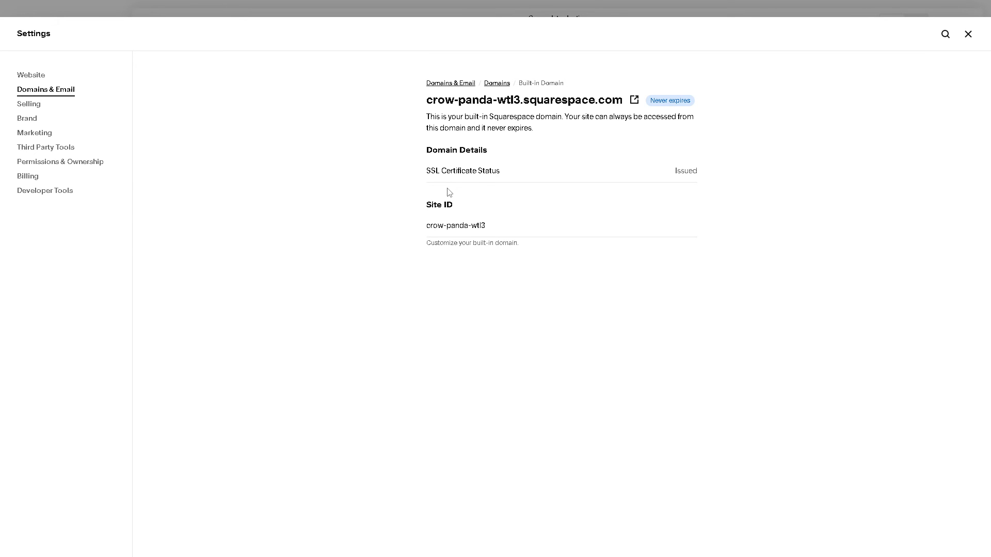
pyautogui.doubleClick(455, 226)
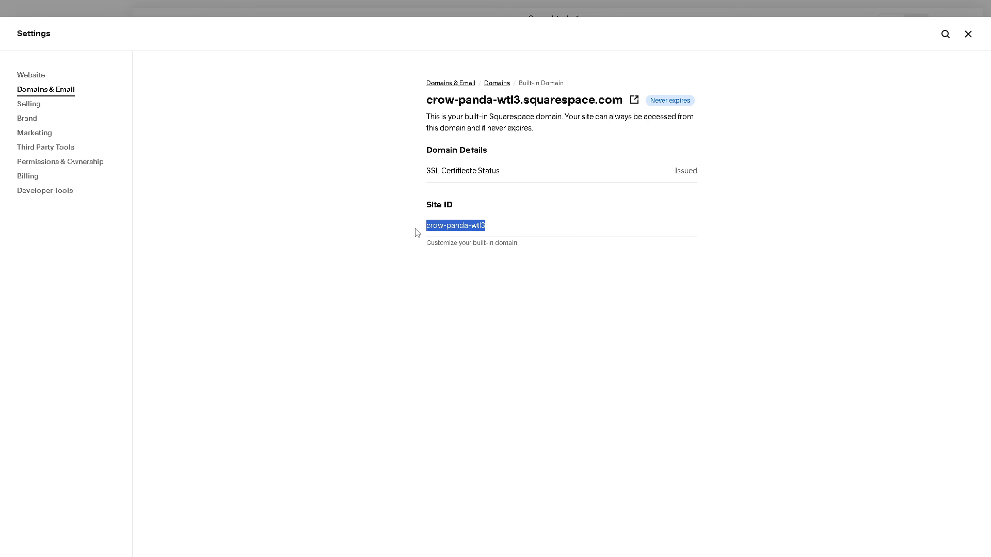
pyautogui.write('Andy')
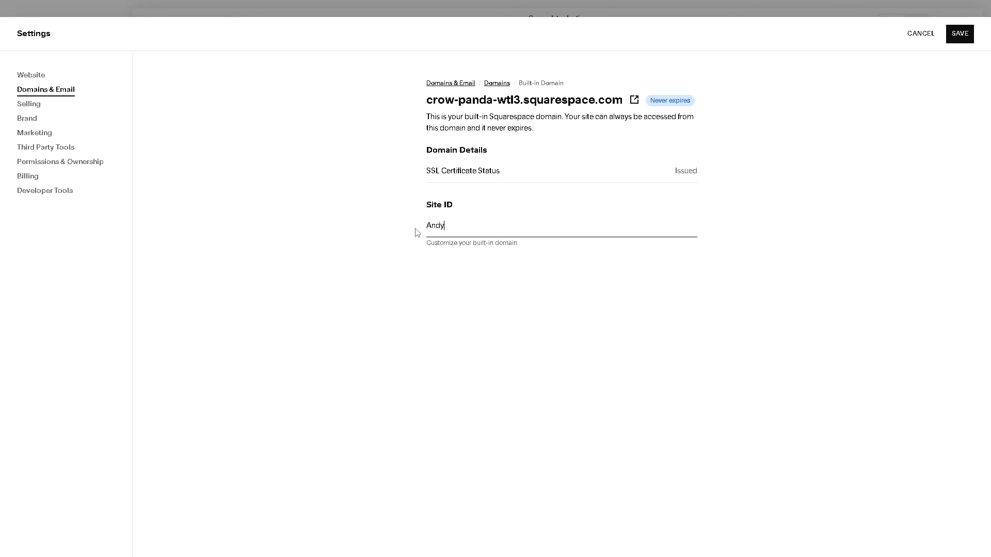
pyautogui.write('_Guide')
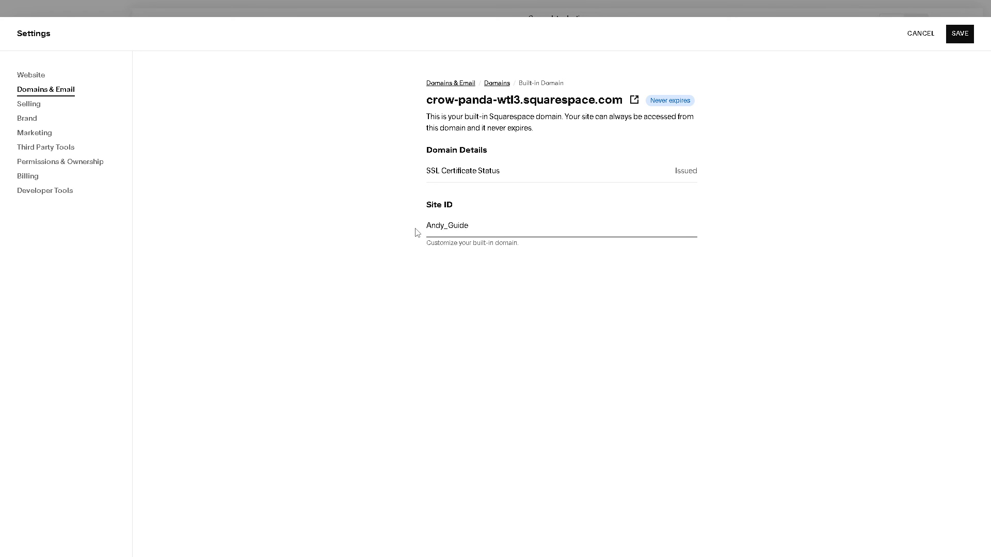
pyautogui.click(446, 226)
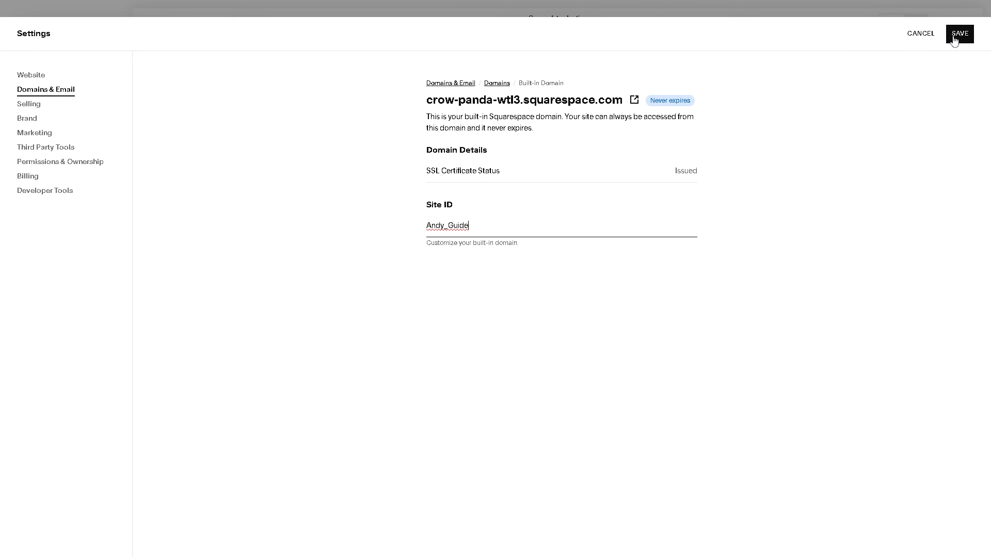
pyautogui.click(960, 33)
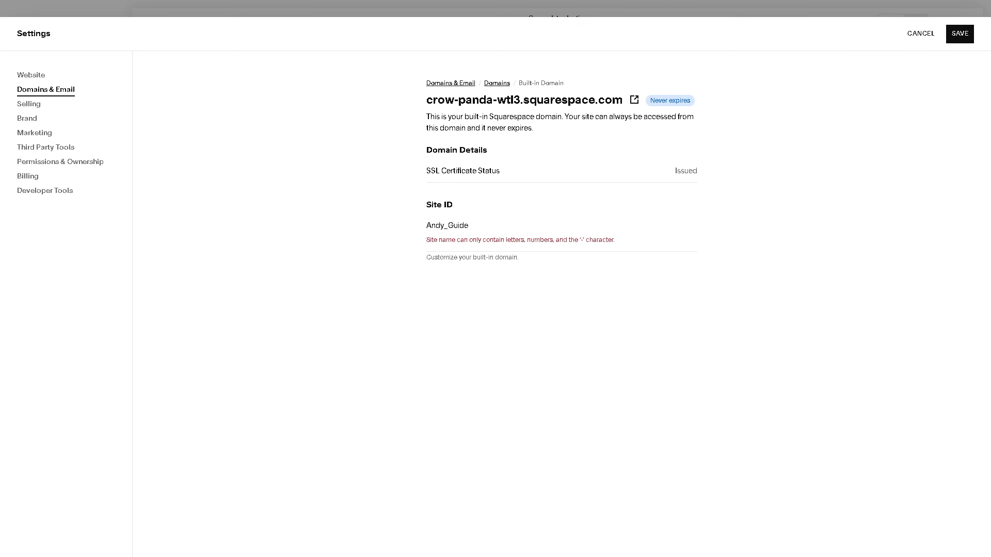